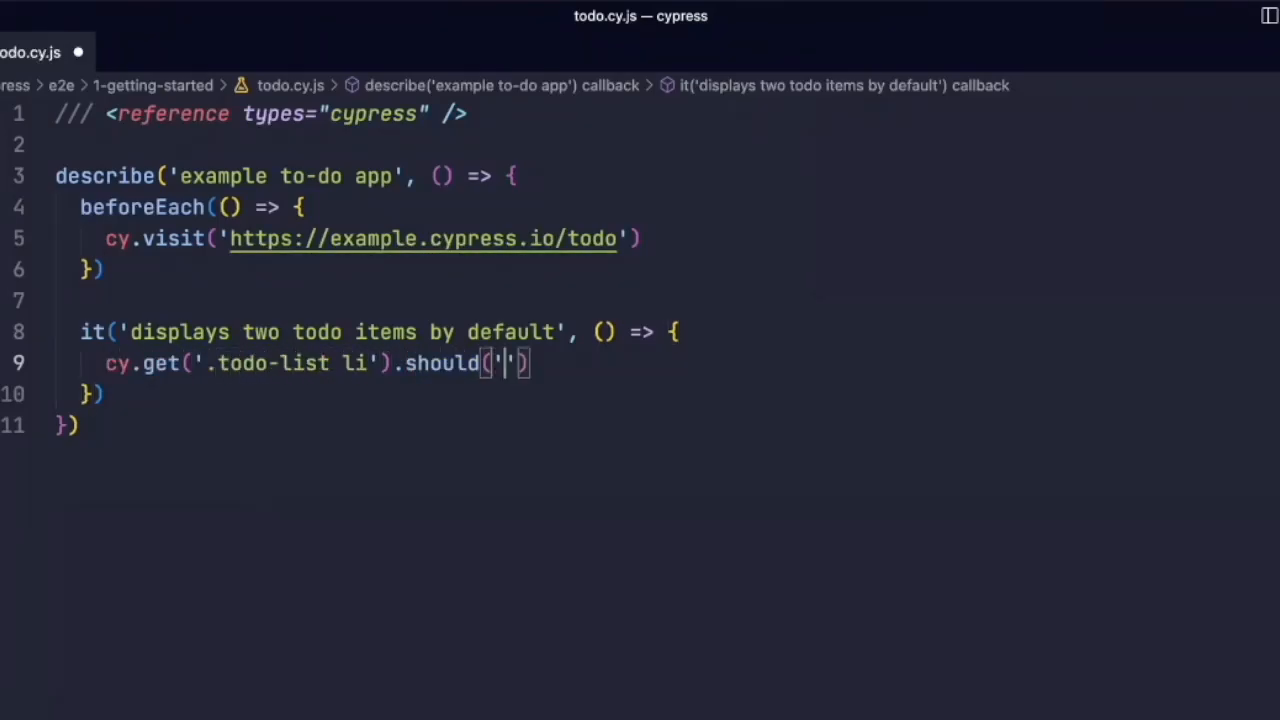
text(have.length', 2)
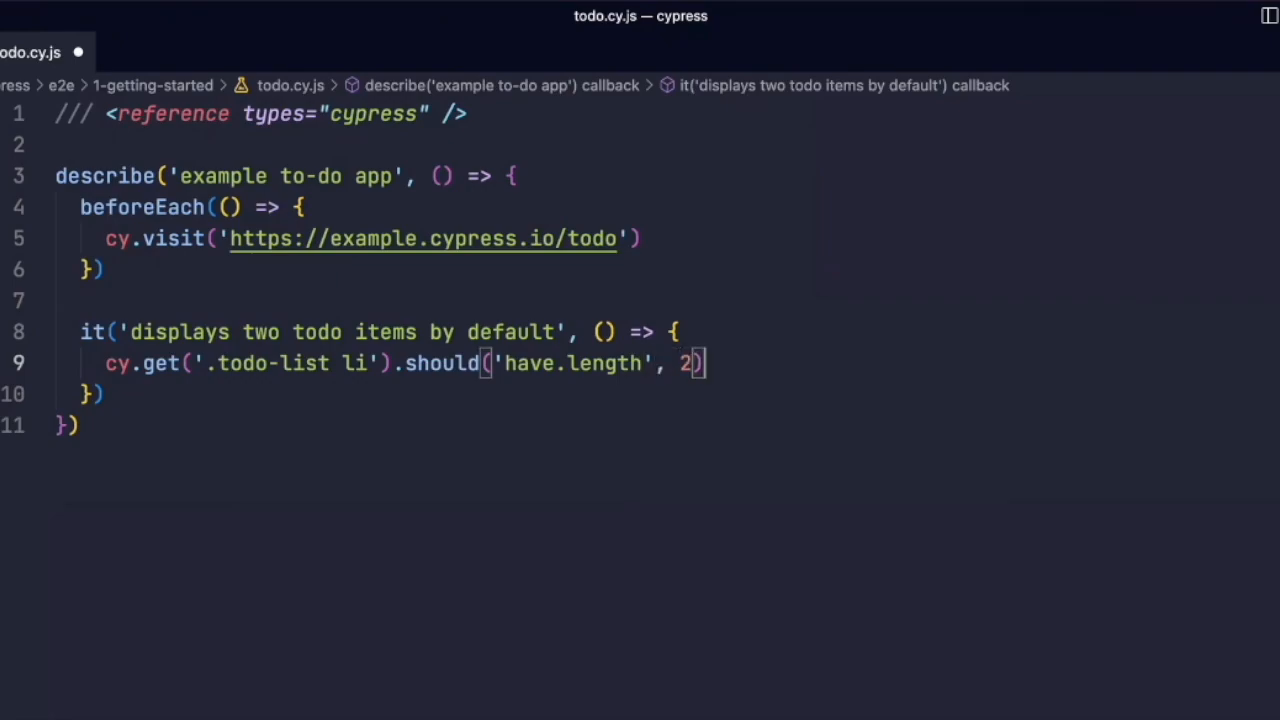
text(cy.get('.todo-list li').first().should('have.length', 2))
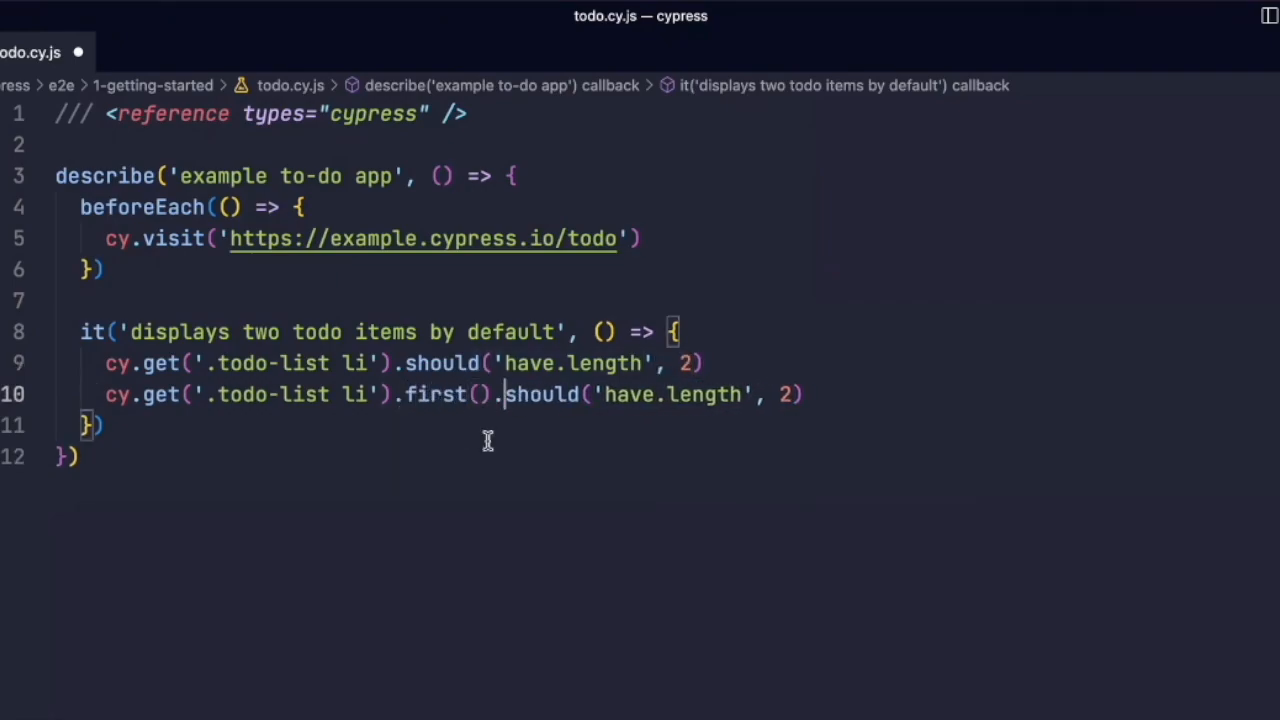